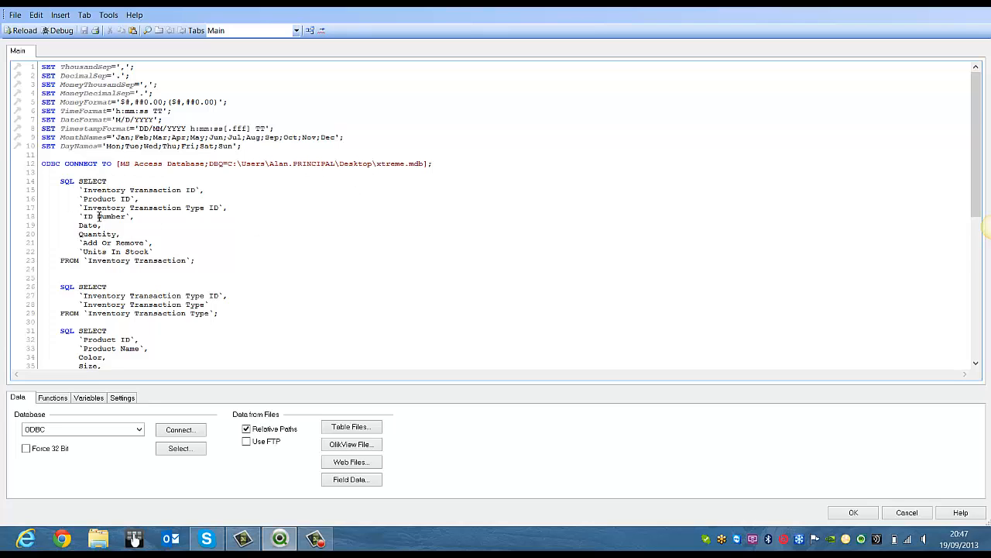
# Scroll the load script down to the ODBC CONNECT and SQL SELECT statements.
pyautogui.scroll(-3)
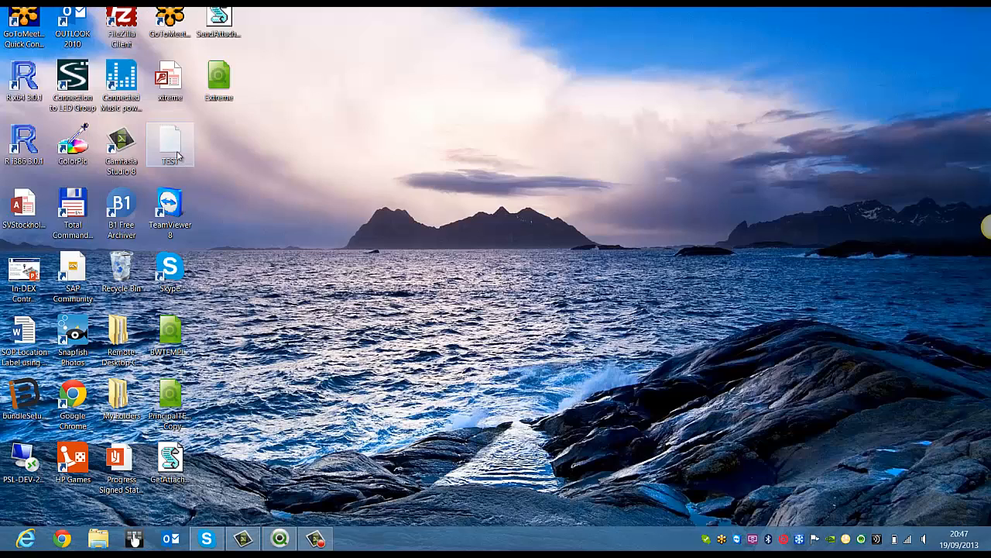
# Open the TEST text file from the desktop to receive the cut load statements.
pyautogui.doubleClick(170, 142)
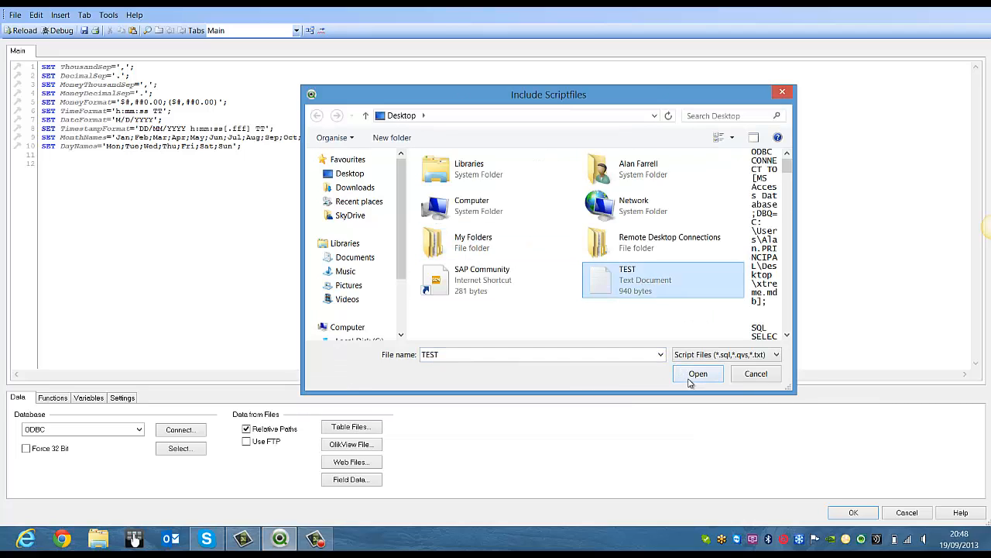
# Insert an include statement referencing test.txt on line 12 of the script.
pyautogui.click(697, 373)
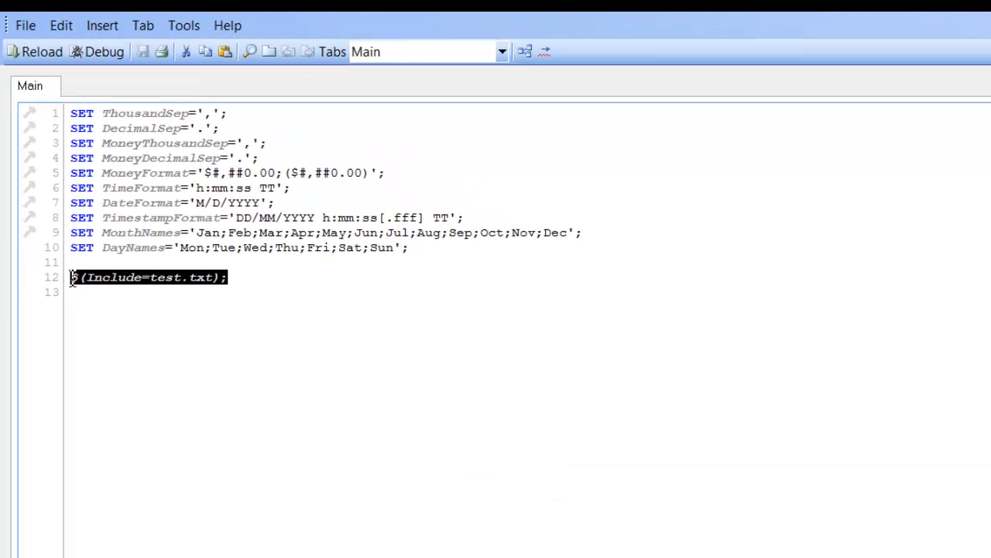
# Rewrite line 12 as $(Include=tes.txt); with the file name misspelled.
pyautogui.click(102, 25)
pyautogui.write('$(In')
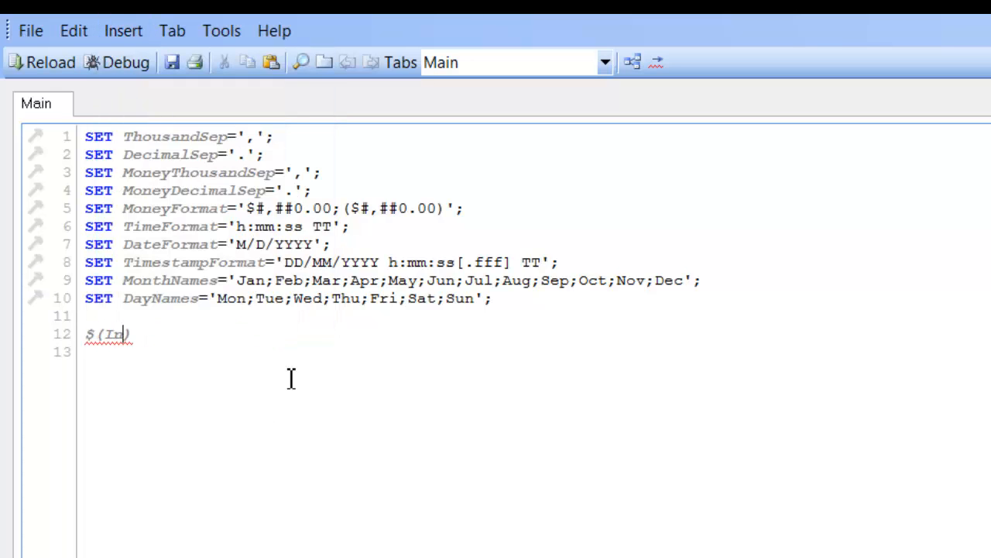
pyautogui.write('clude=')
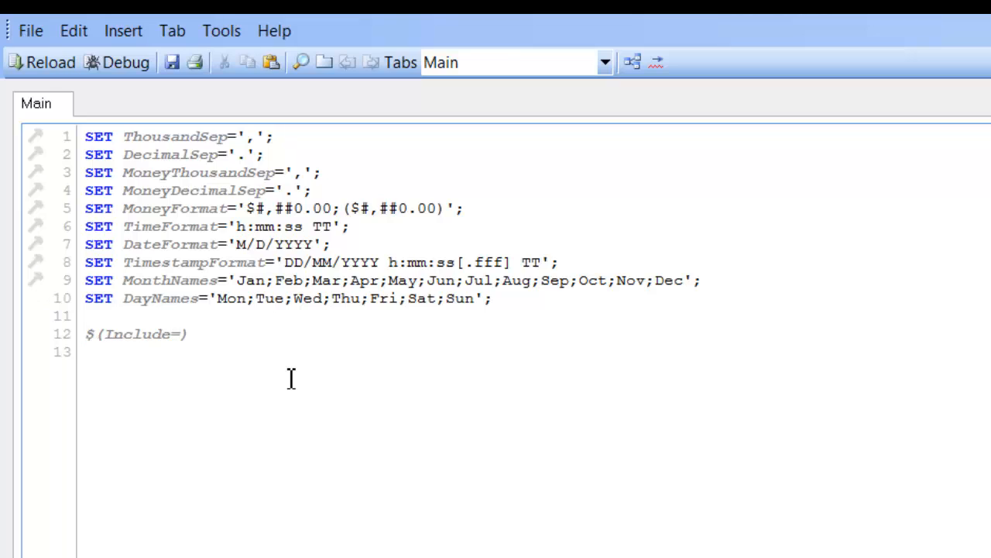
pyautogui.write('tes')
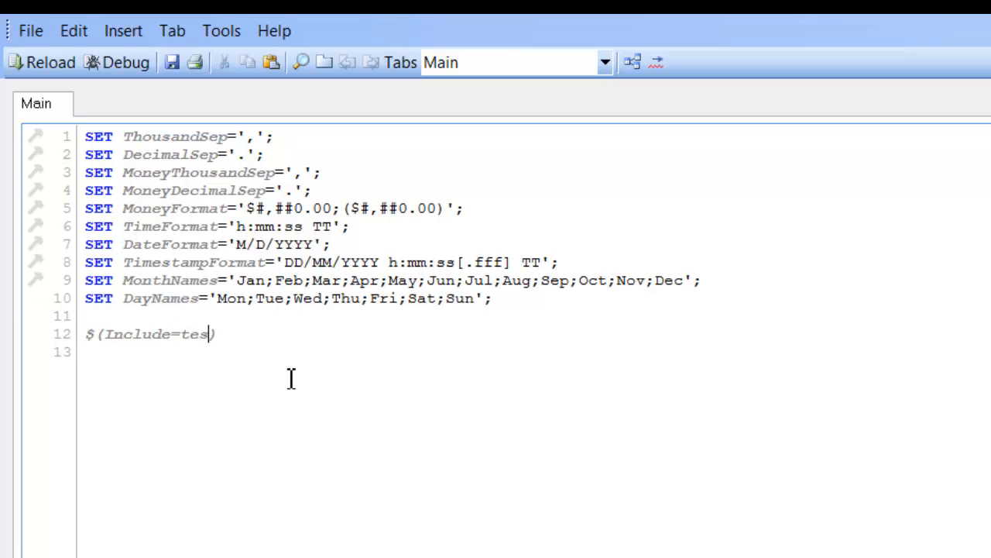
pyautogui.write('.t')
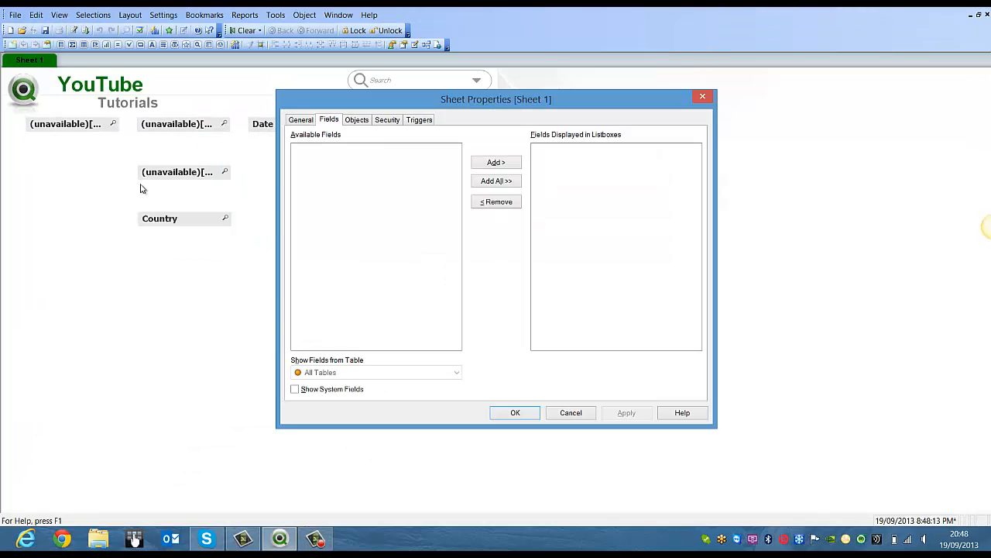
pyautogui.moveTo(368, 313)
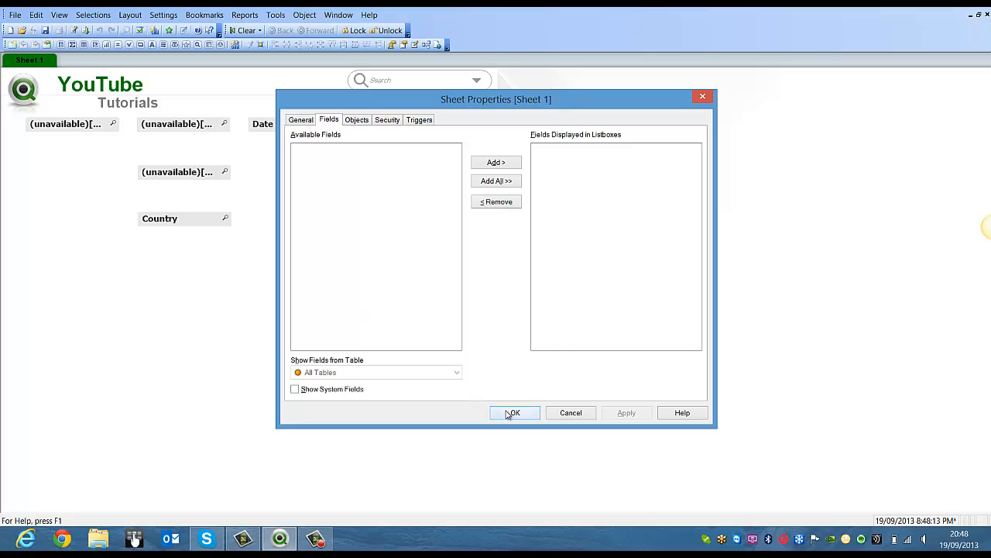
# Close Sheet Properties with OK after seeing no available fields.
pyautogui.click(514, 412)
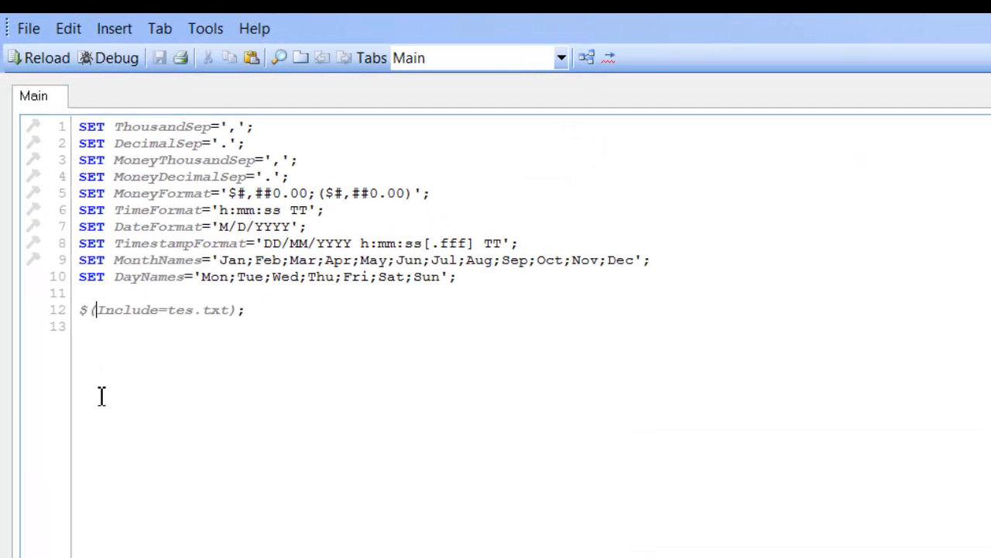
# Change the statement to Must_Include, reload, and dismiss the tes.txt script error.
pyautogui.write('Must')
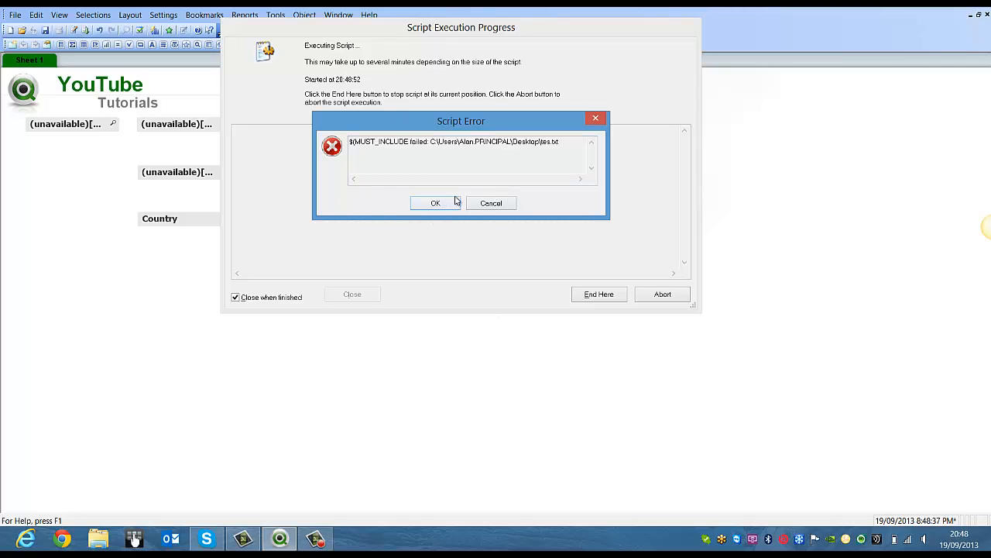
pyautogui.moveTo(436, 217)
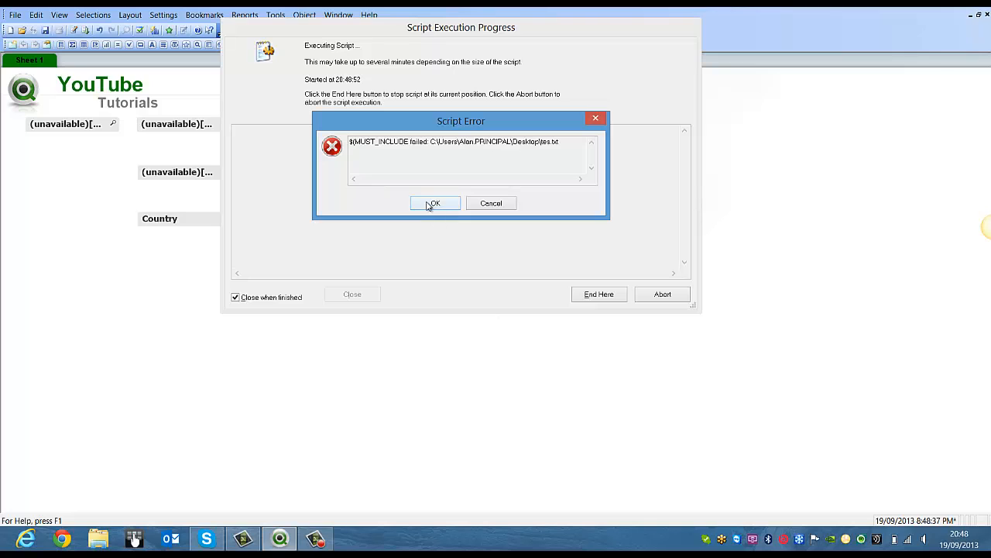
pyautogui.click(433, 203)
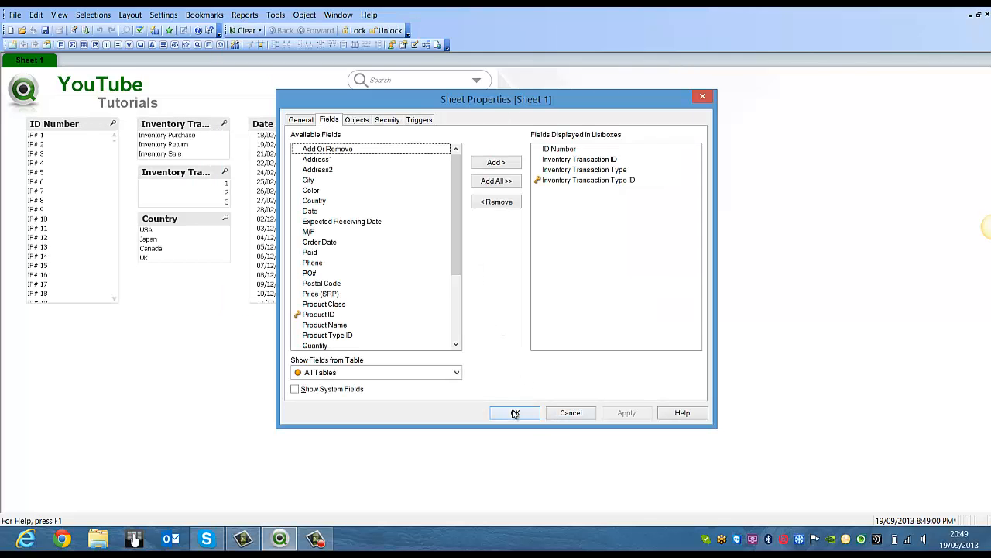
# Apply the product and inventory fields so the sheet's list boxes fill with reloaded data.
pyautogui.click(514, 412)
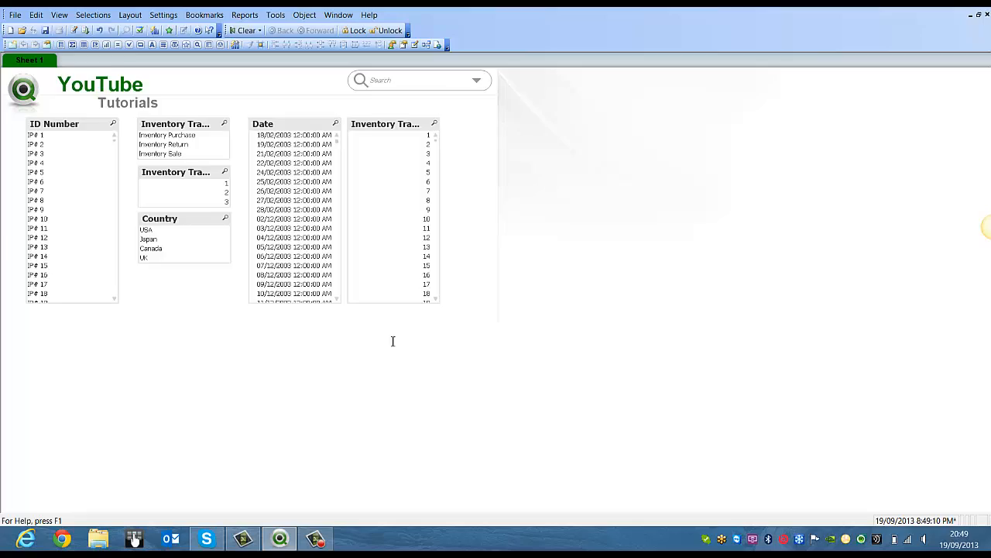